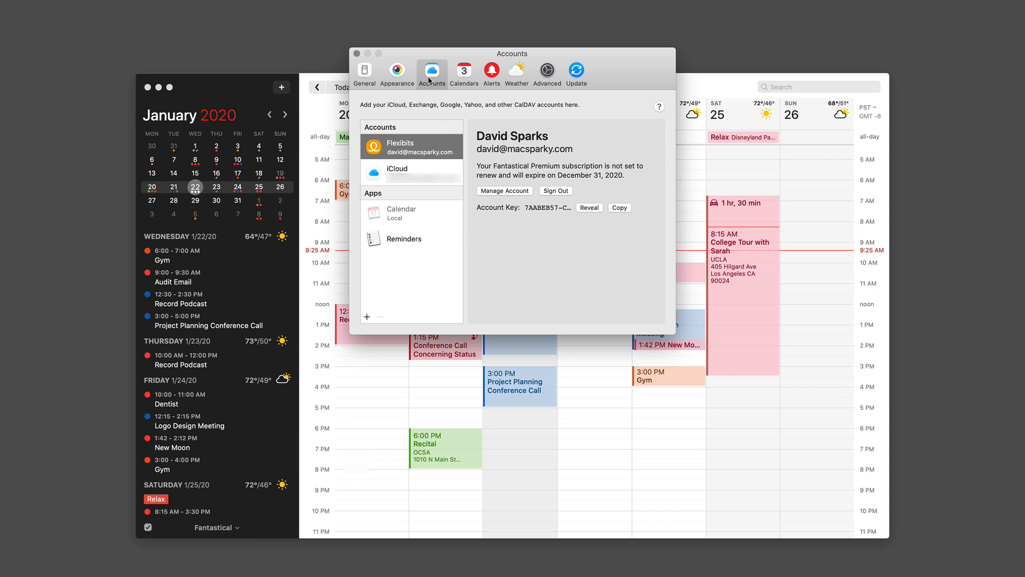
mouse_move(438, 128)
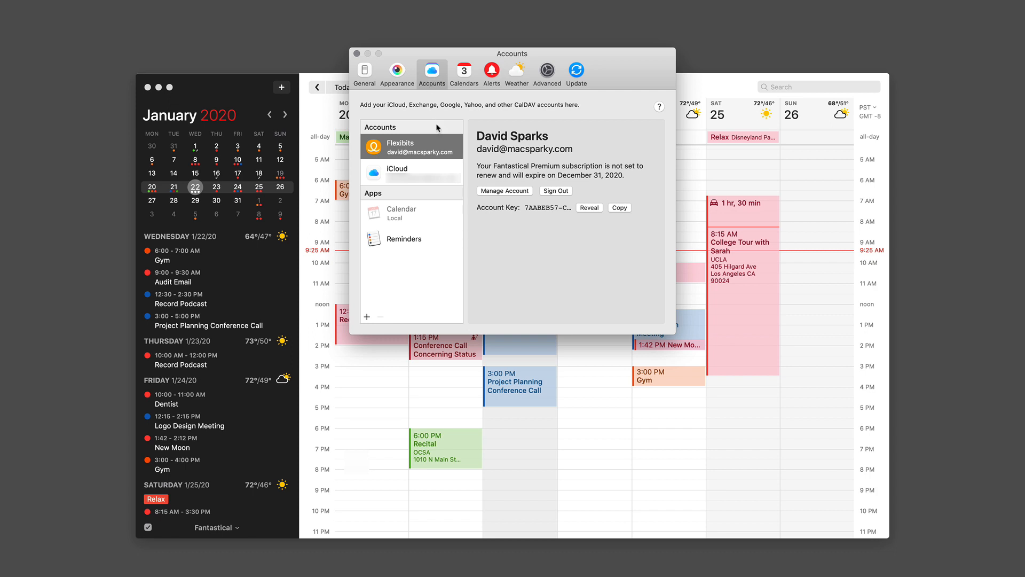
mouse_move(367, 321)
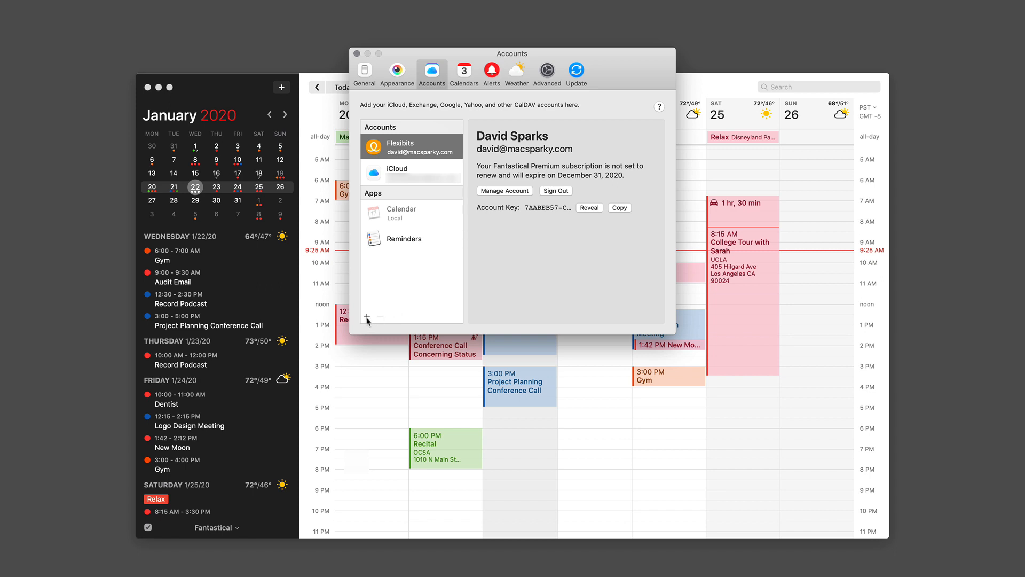
Start adding a new account to show the list of calendar services, including Google
click(367, 318)
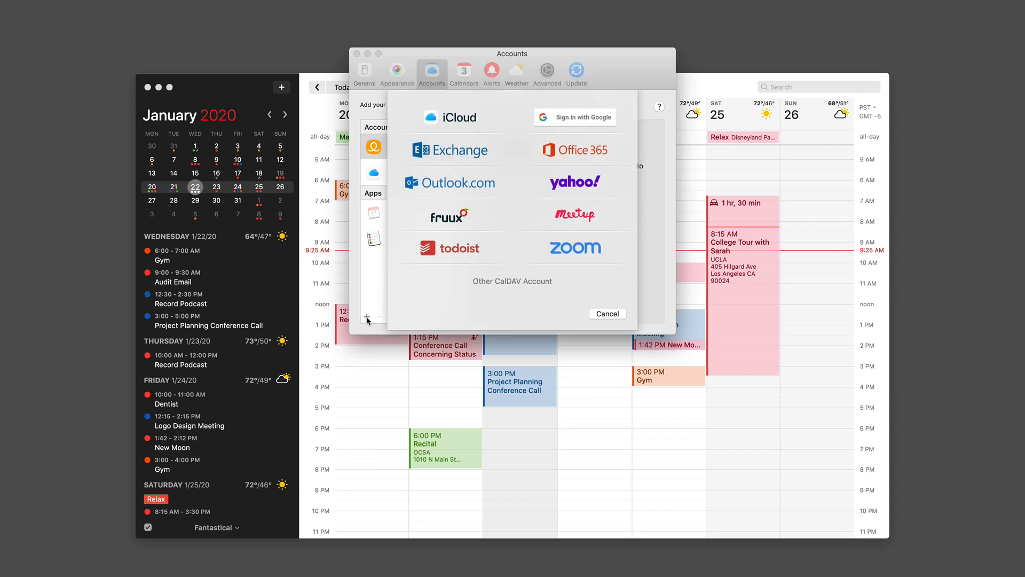
mouse_move(448, 215)
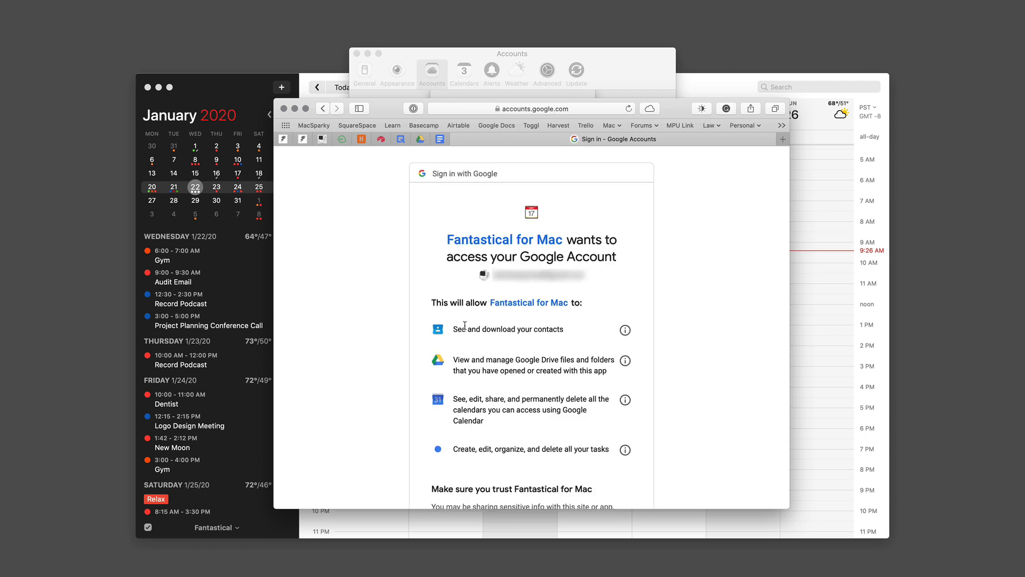
Allow Fantastical access to the Google account in Safari, then view calendar set settings
scroll(down, 3)
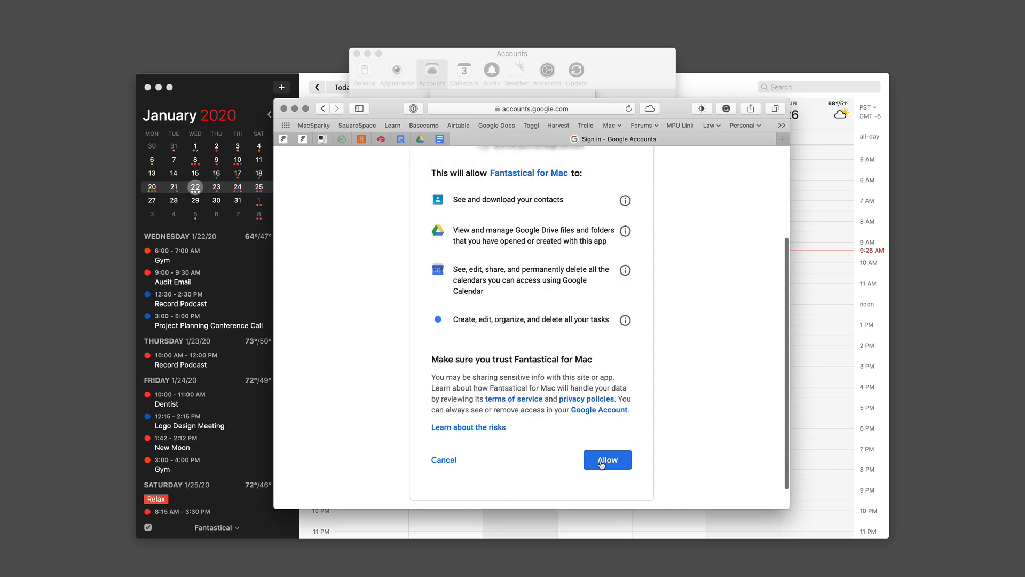
click(606, 460)
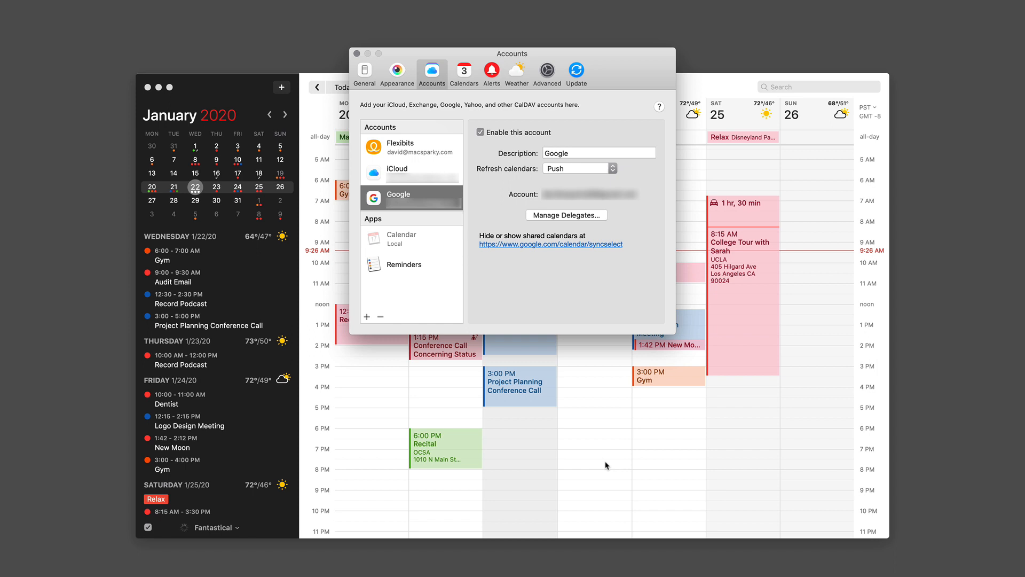
click(464, 71)
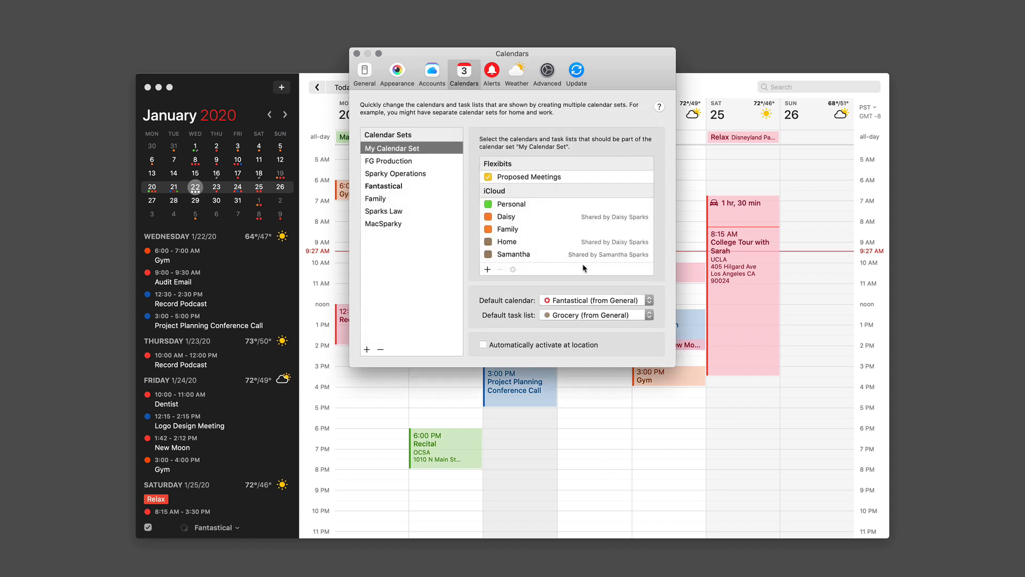
Scroll to the Google calendars and tick Law in My Calendar Set
scroll(down, 3)
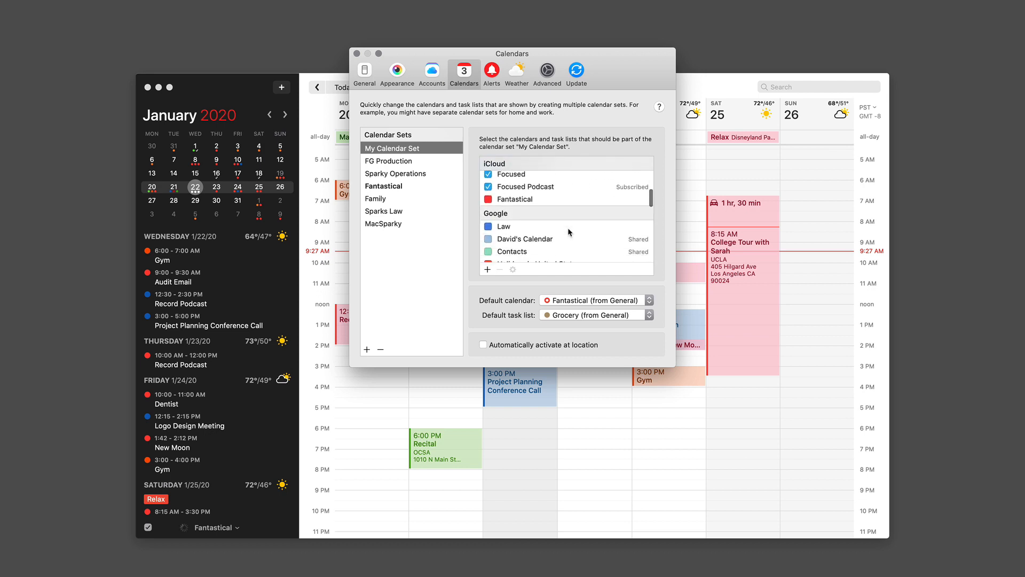
scroll(down, 3)
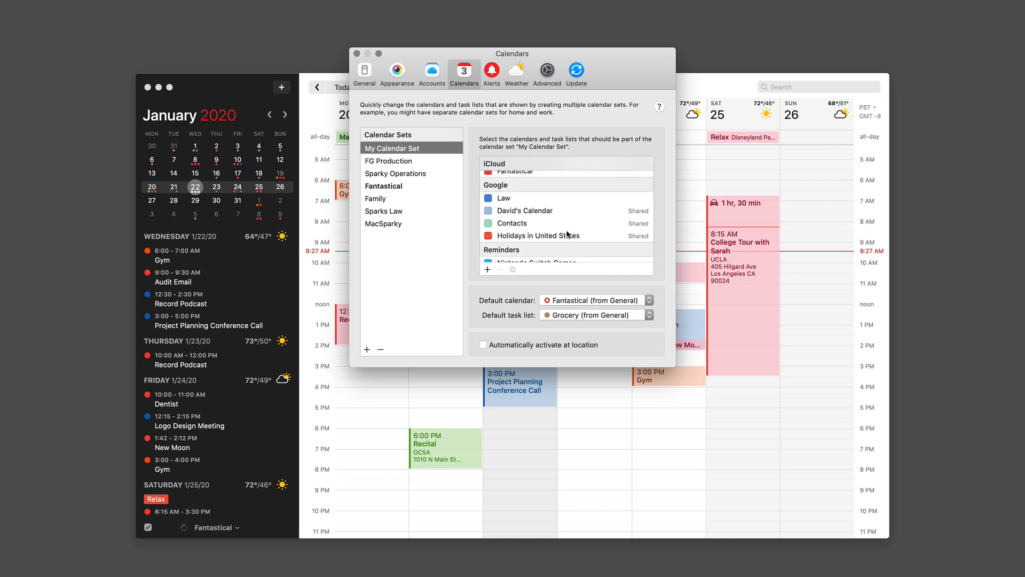
click(487, 197)
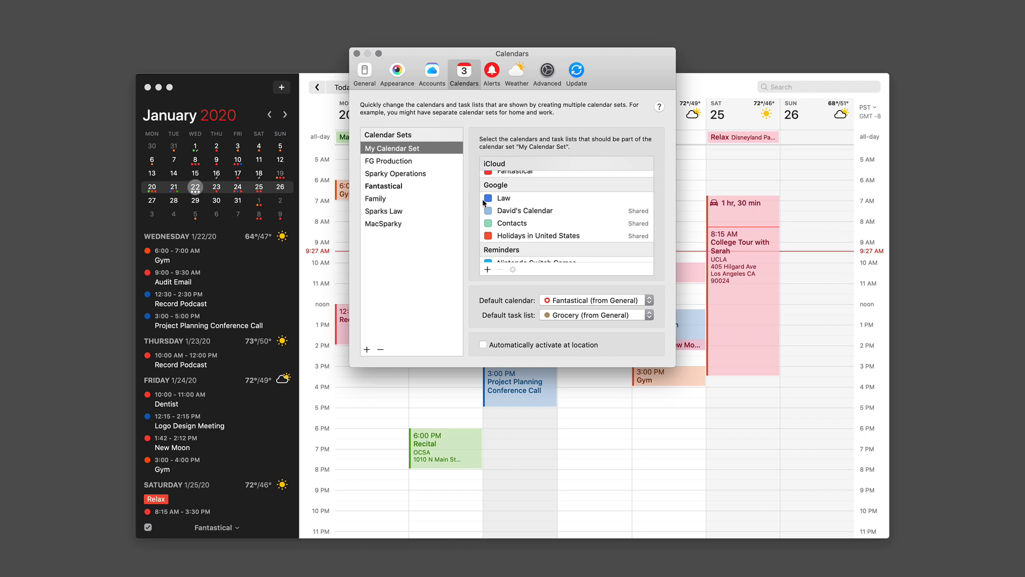